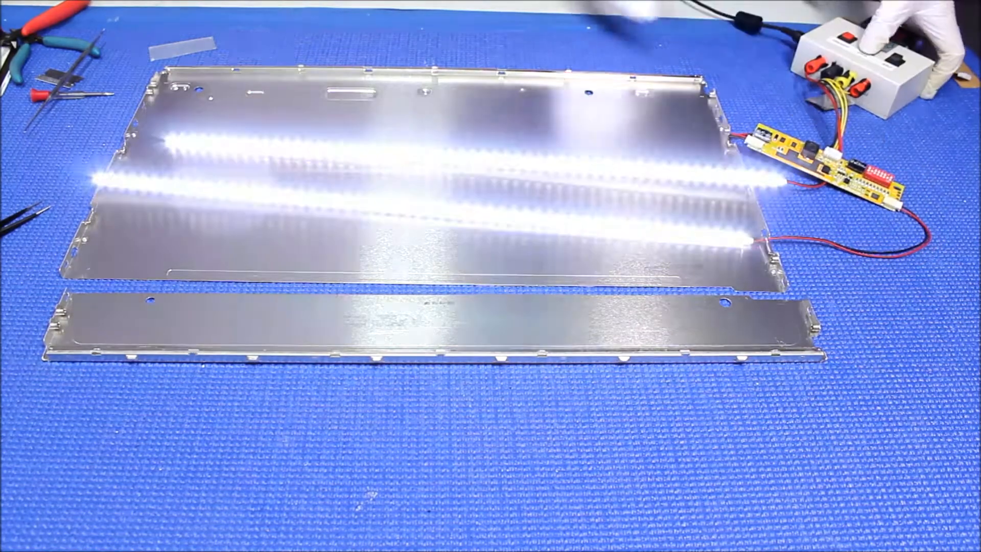
click(899, 56)
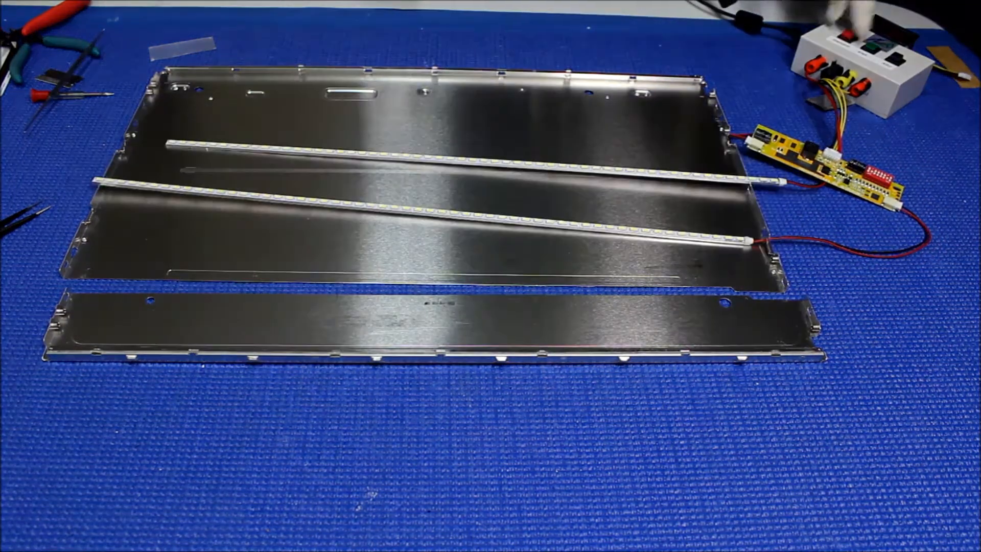